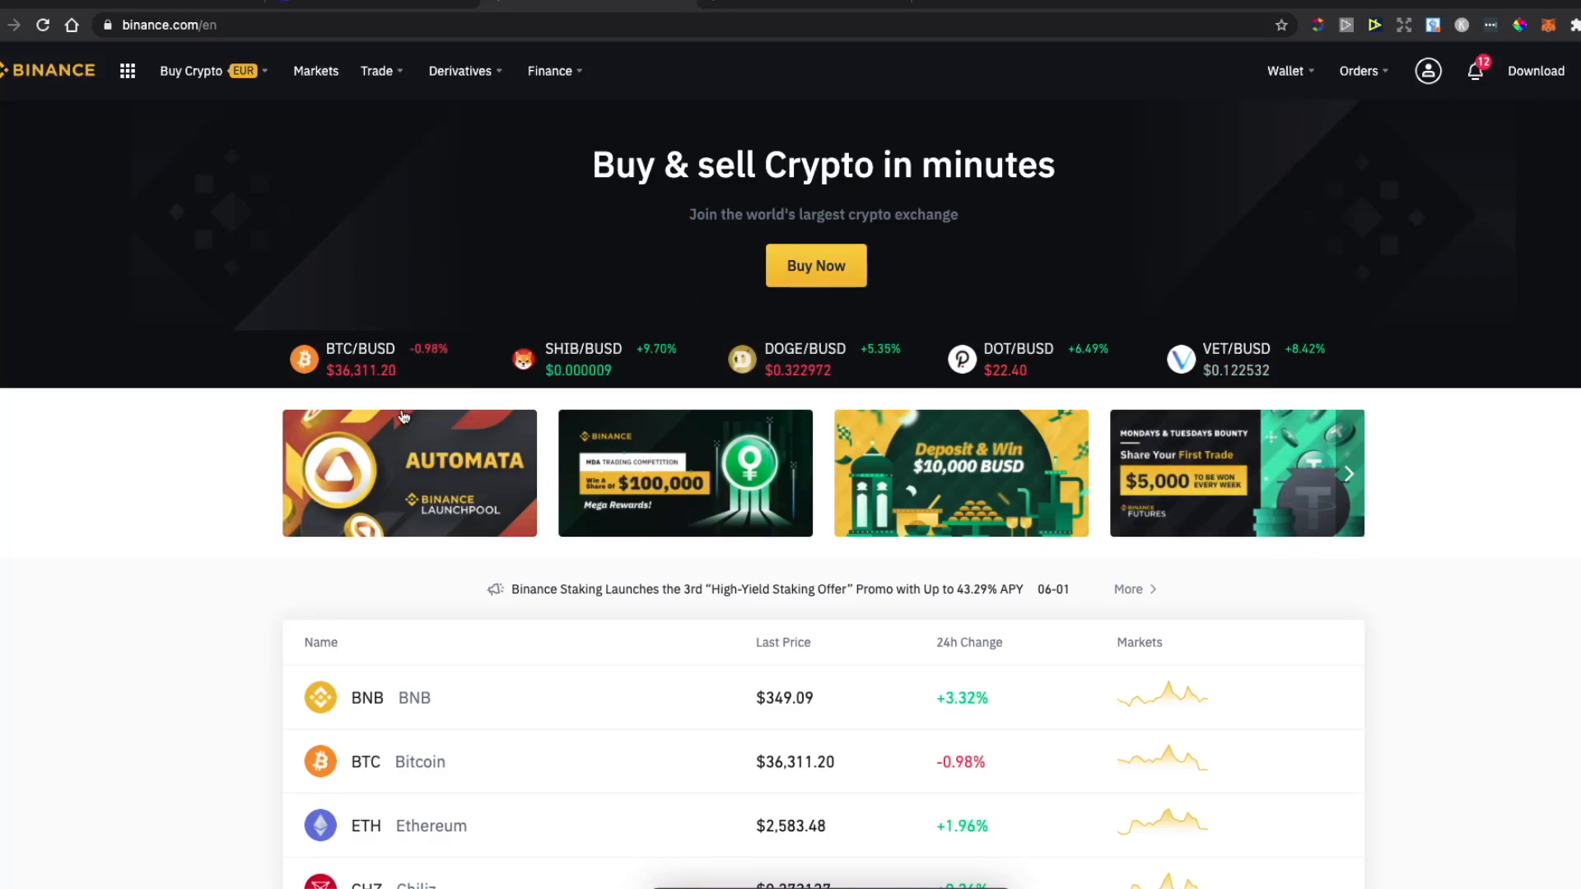
mouse_move(75, 268)
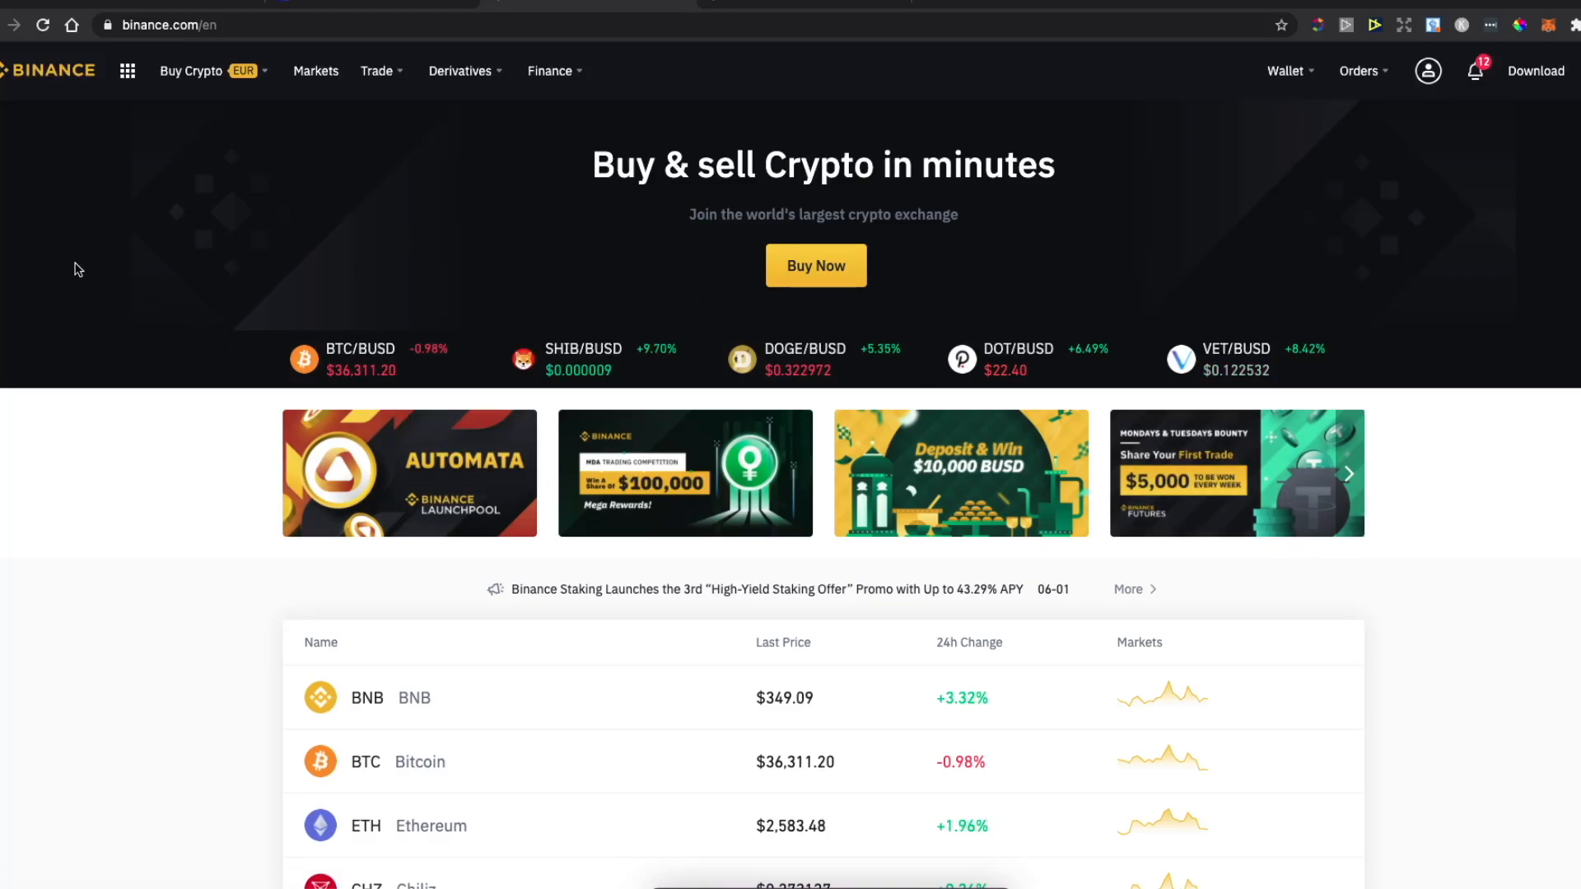
mouse_move(66, 316)
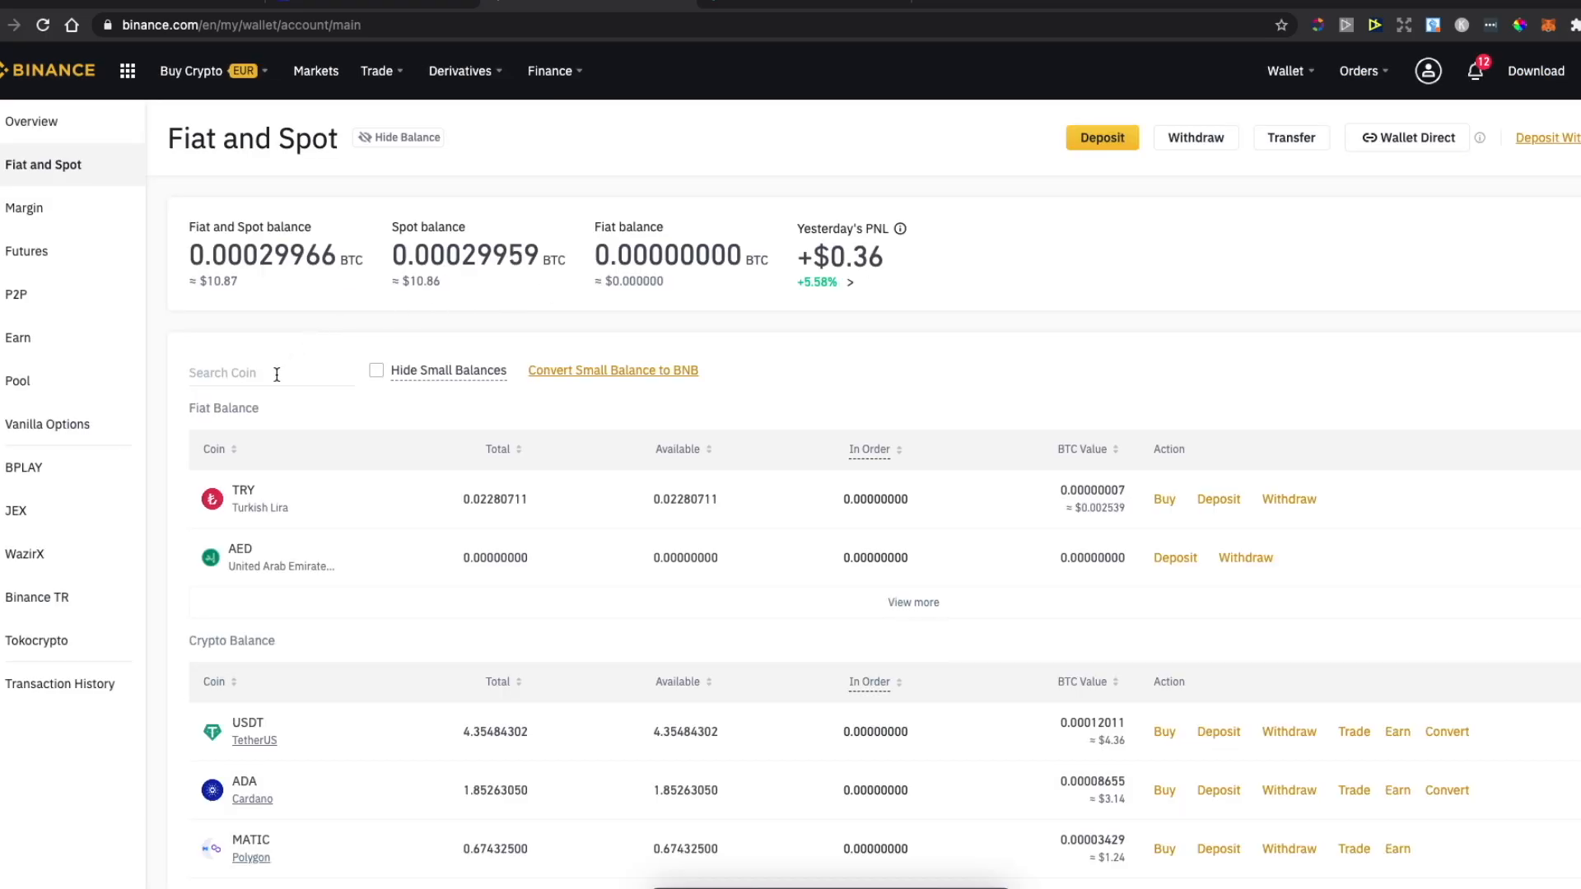
mouse_move(318, 423)
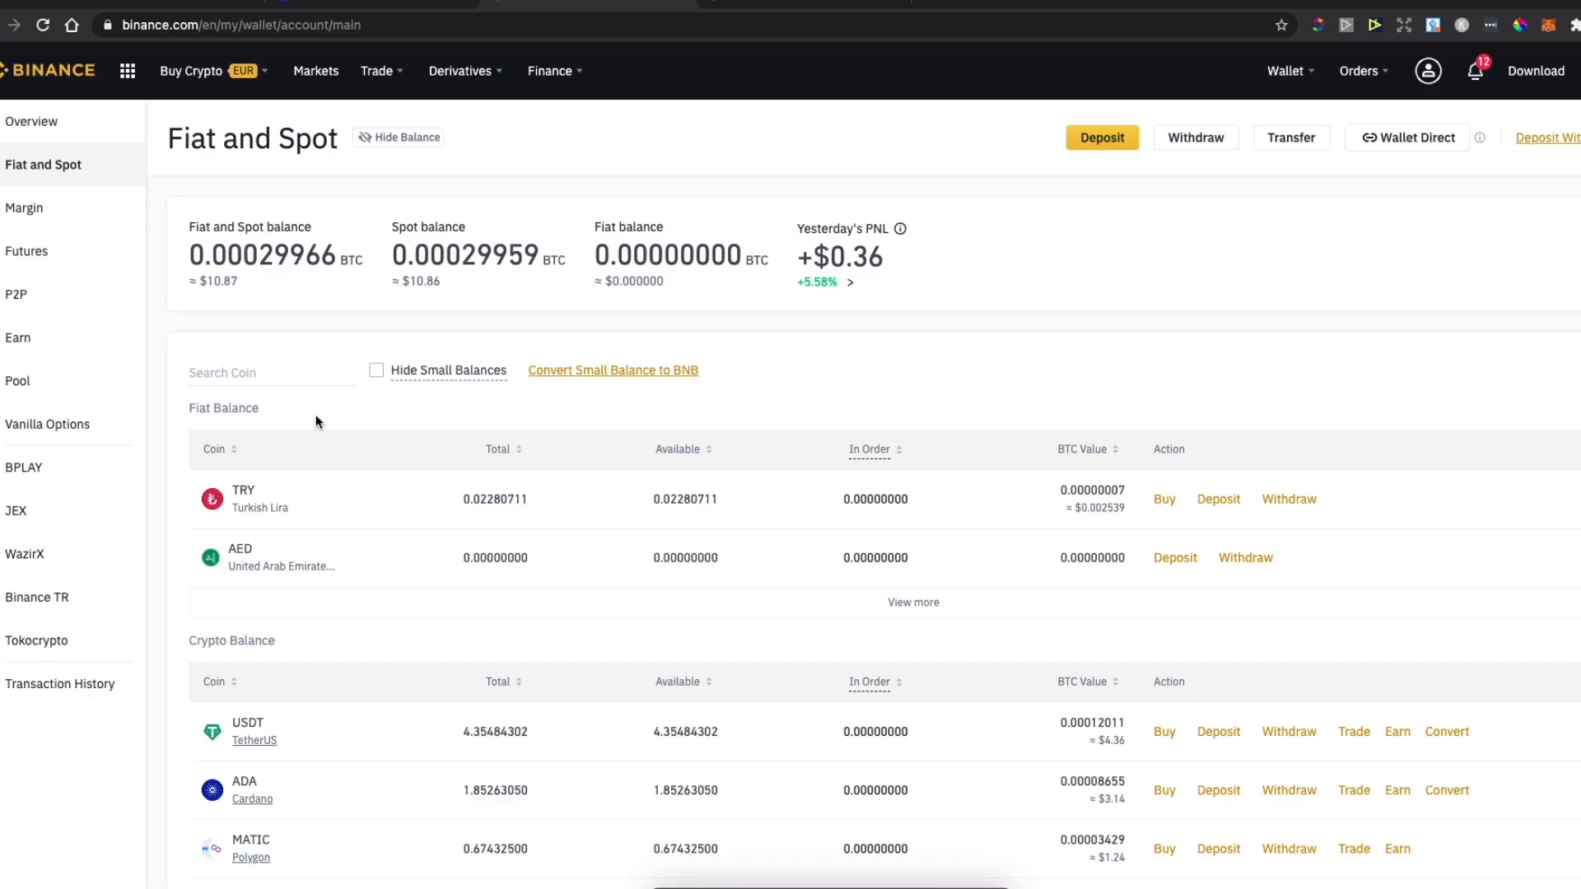
Scroll the spot wallet balance list to USDT and begin a USDT withdrawal.
scroll("down", 3)
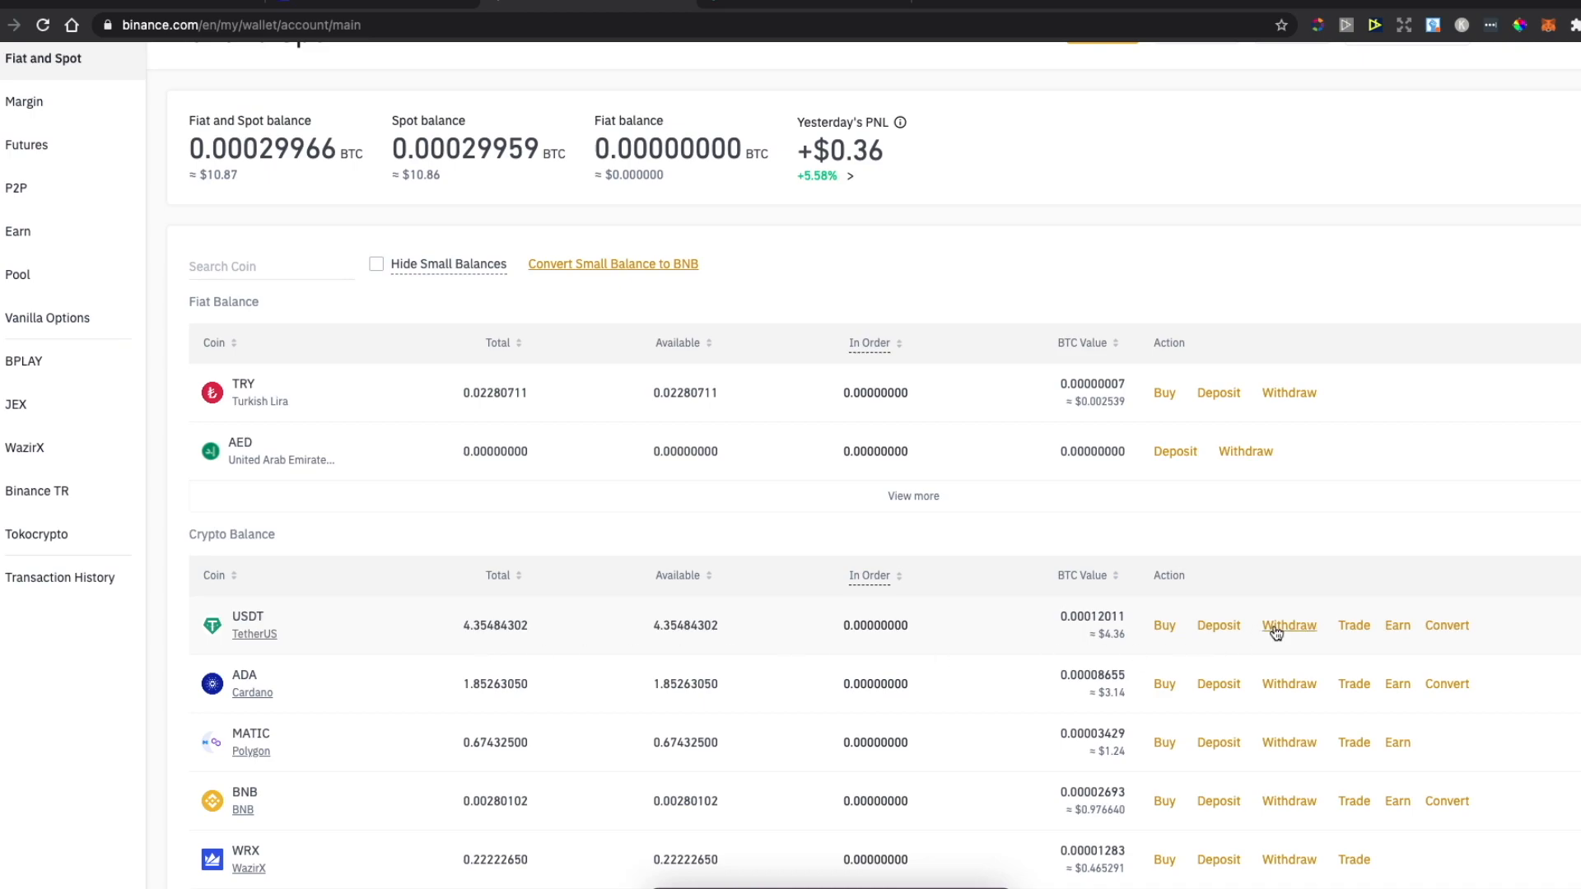
left_click(1289, 626)
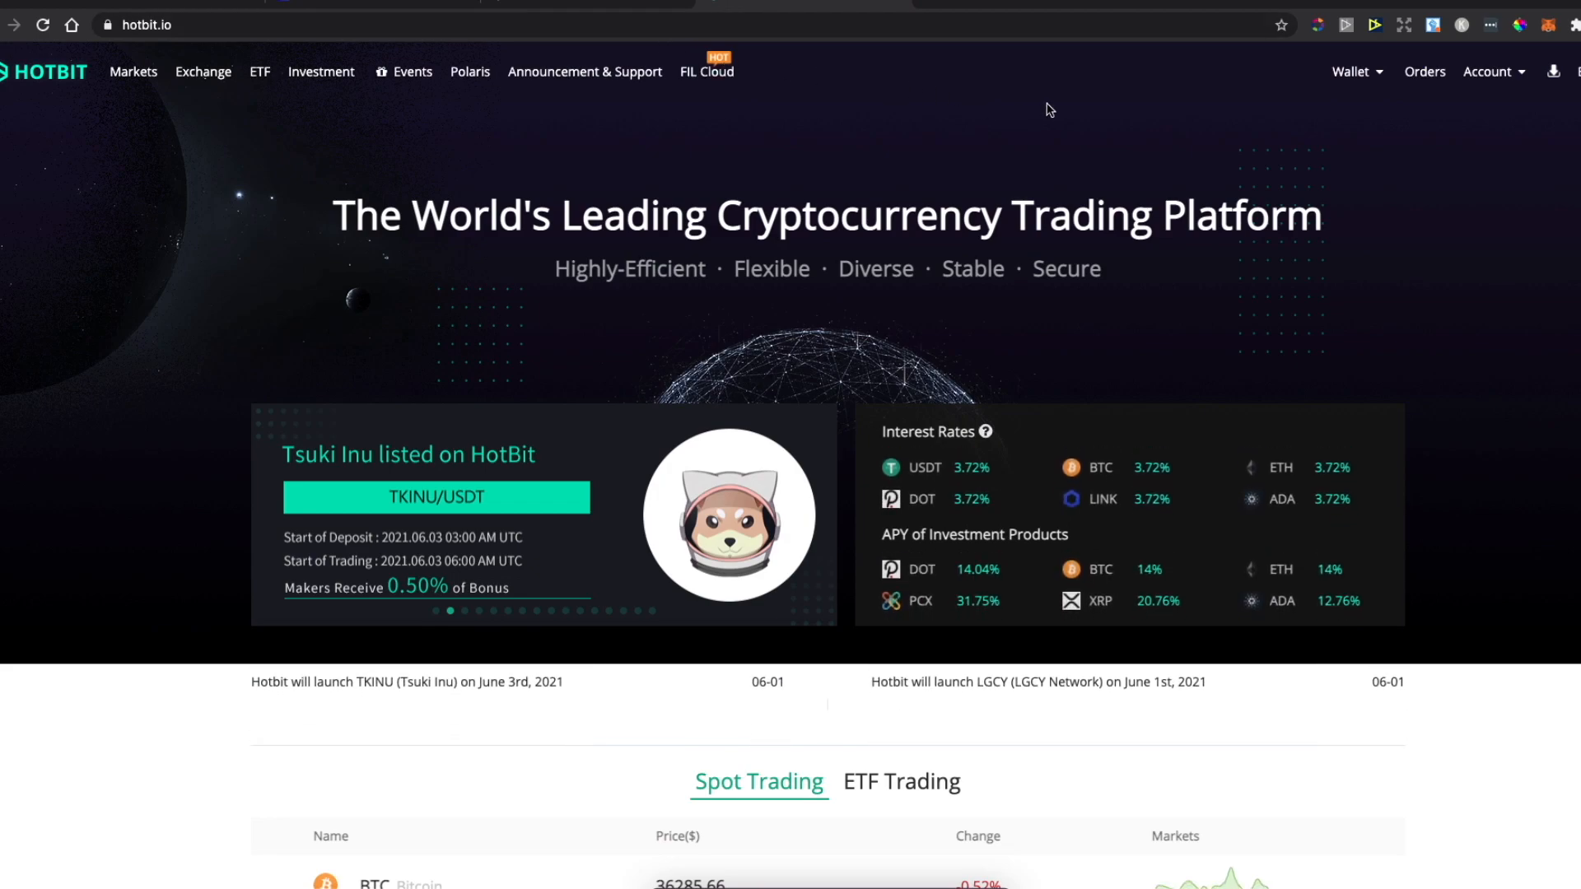
Copy Hotbit's USDT deposit address from the Wallet Deposit page.
left_click(1350, 72)
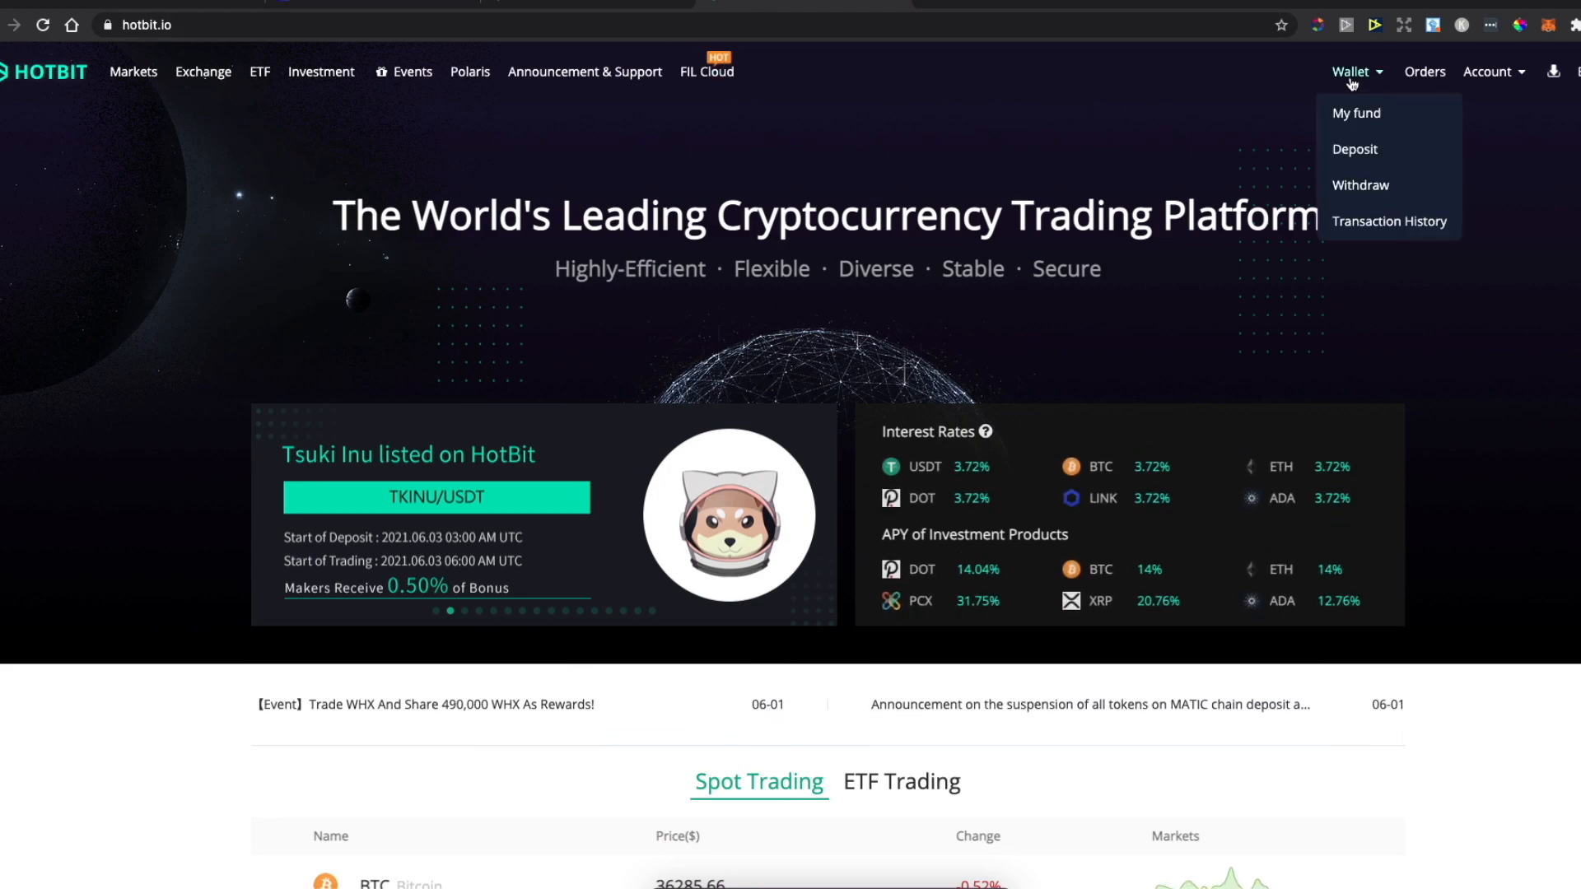
left_click(1354, 149)
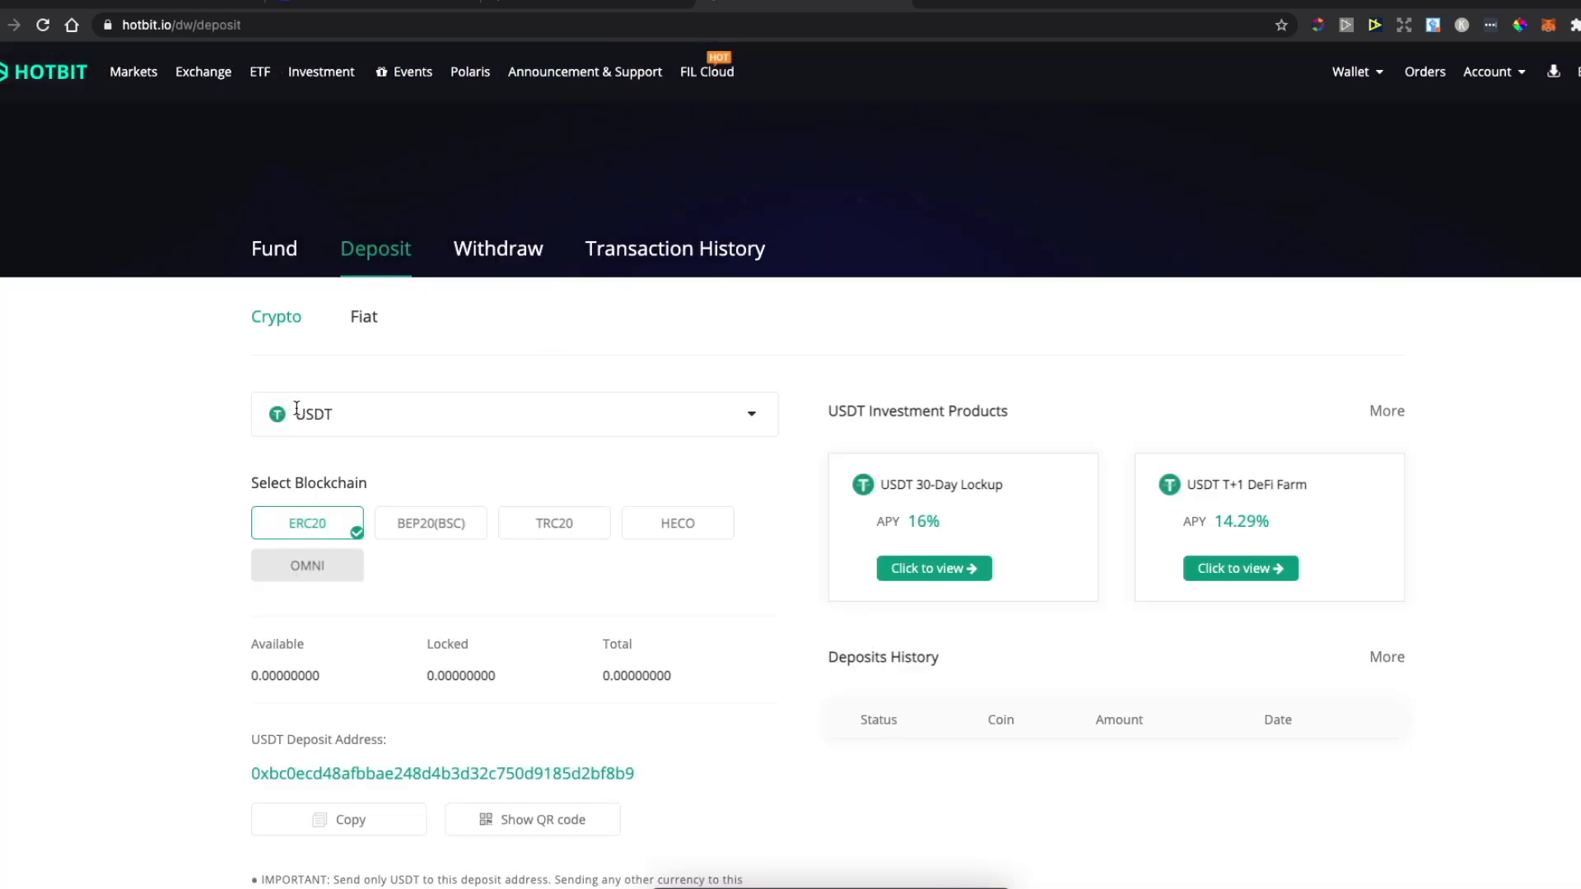
mouse_move(302, 435)
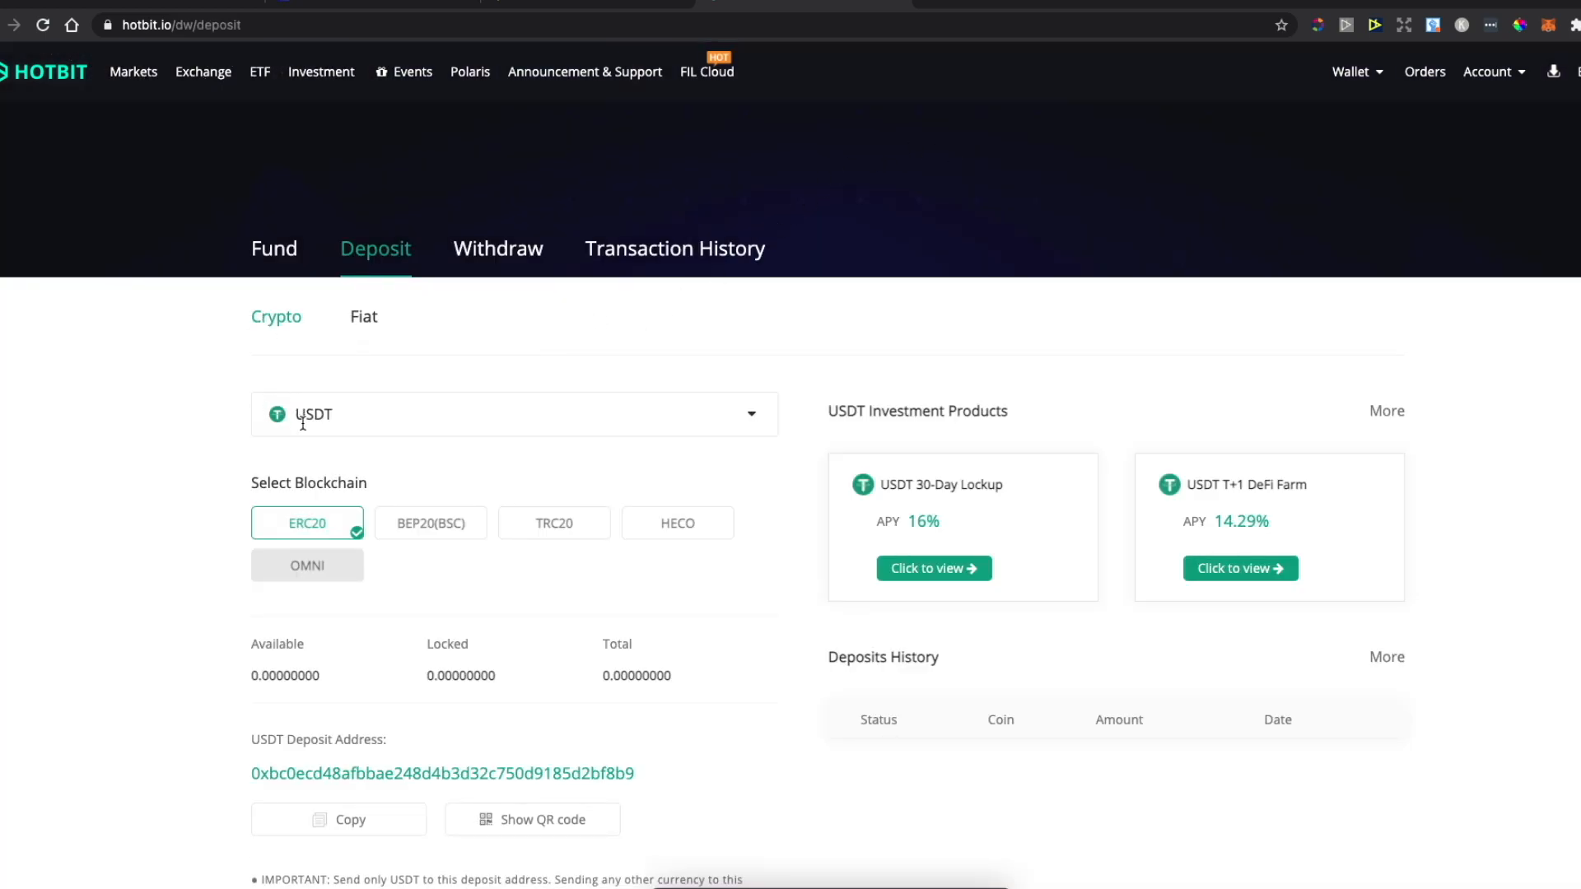
scroll("down", 3)
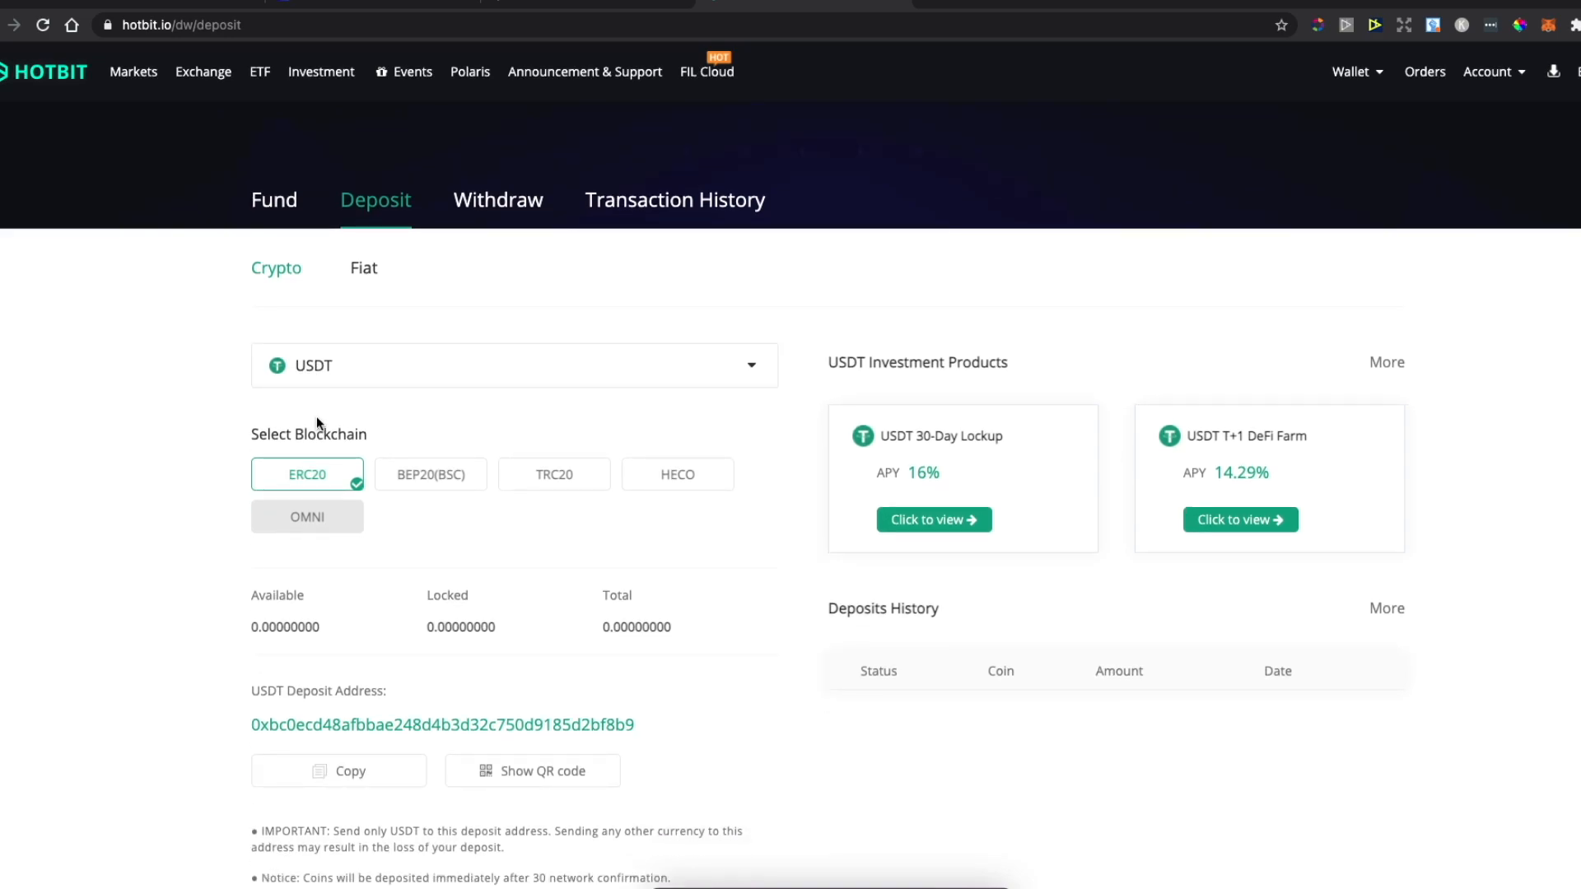
mouse_move(320, 368)
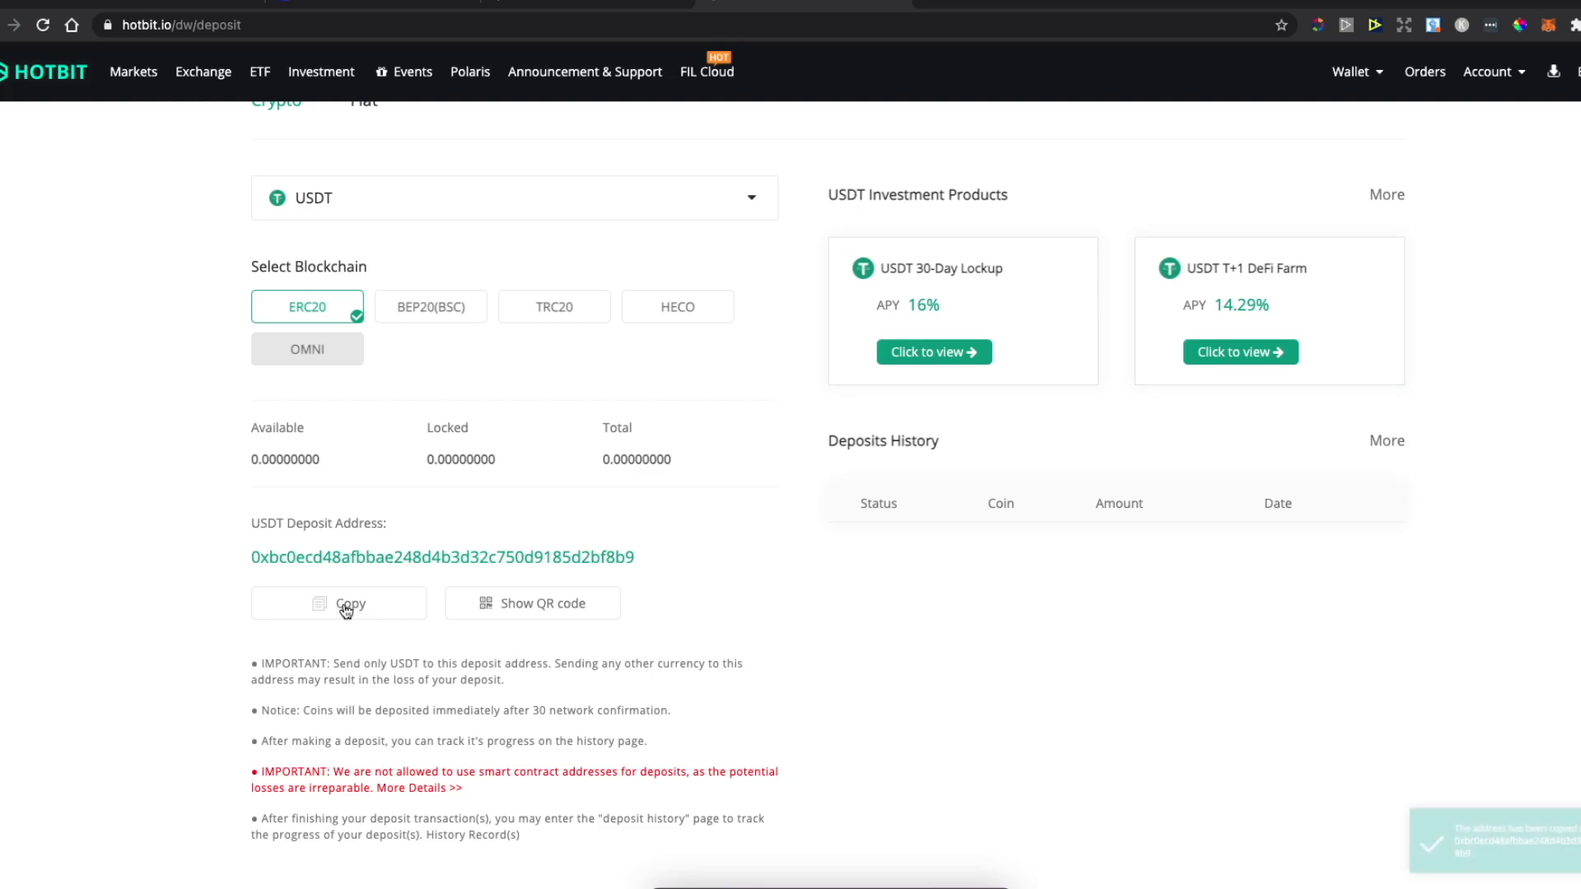
left_click(344, 603)
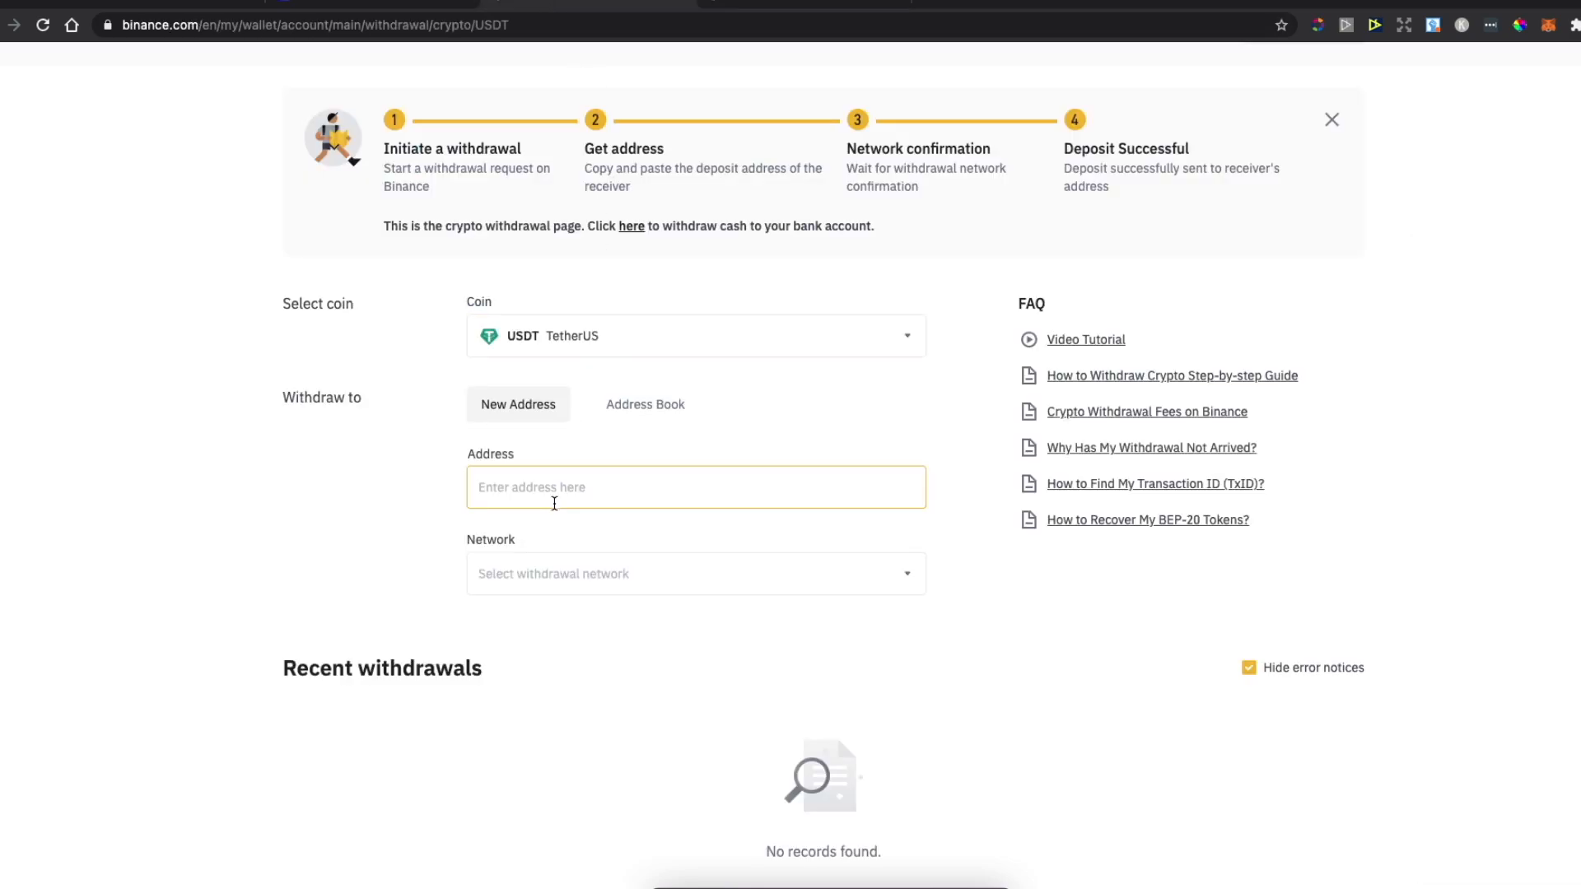
Enter address 0xbc0ecd48…f8b9, the BEP20 (BSC) network and an amount of 10 USDT.
type("0xbc0ecd48afbbae248d4b3d32c750d9185d2bf8b9")
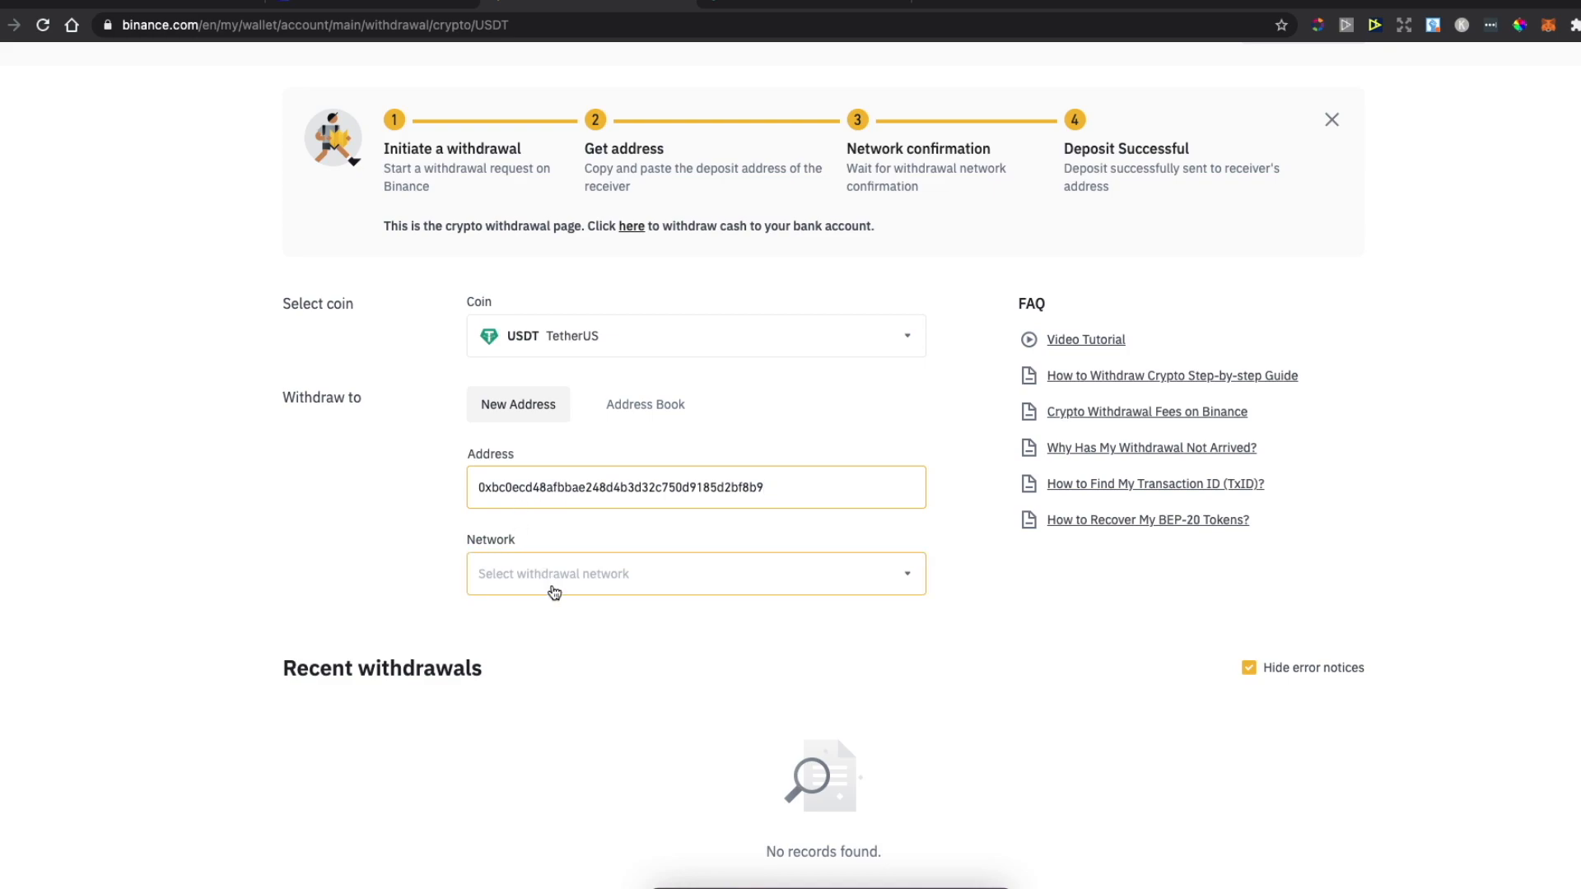
left_click(697, 573)
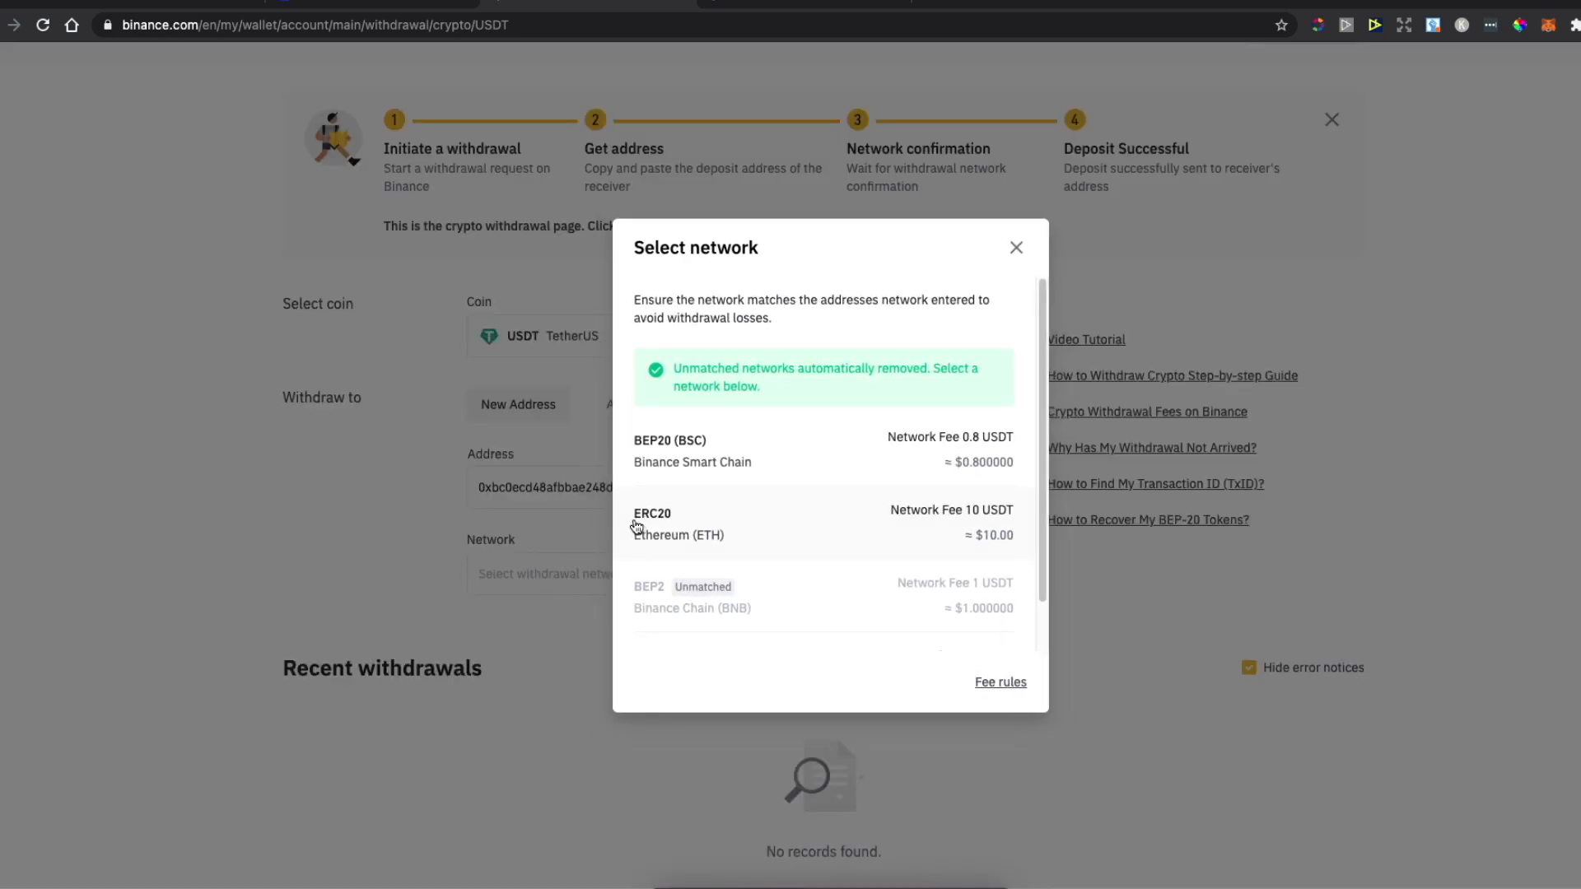
left_click(691, 450)
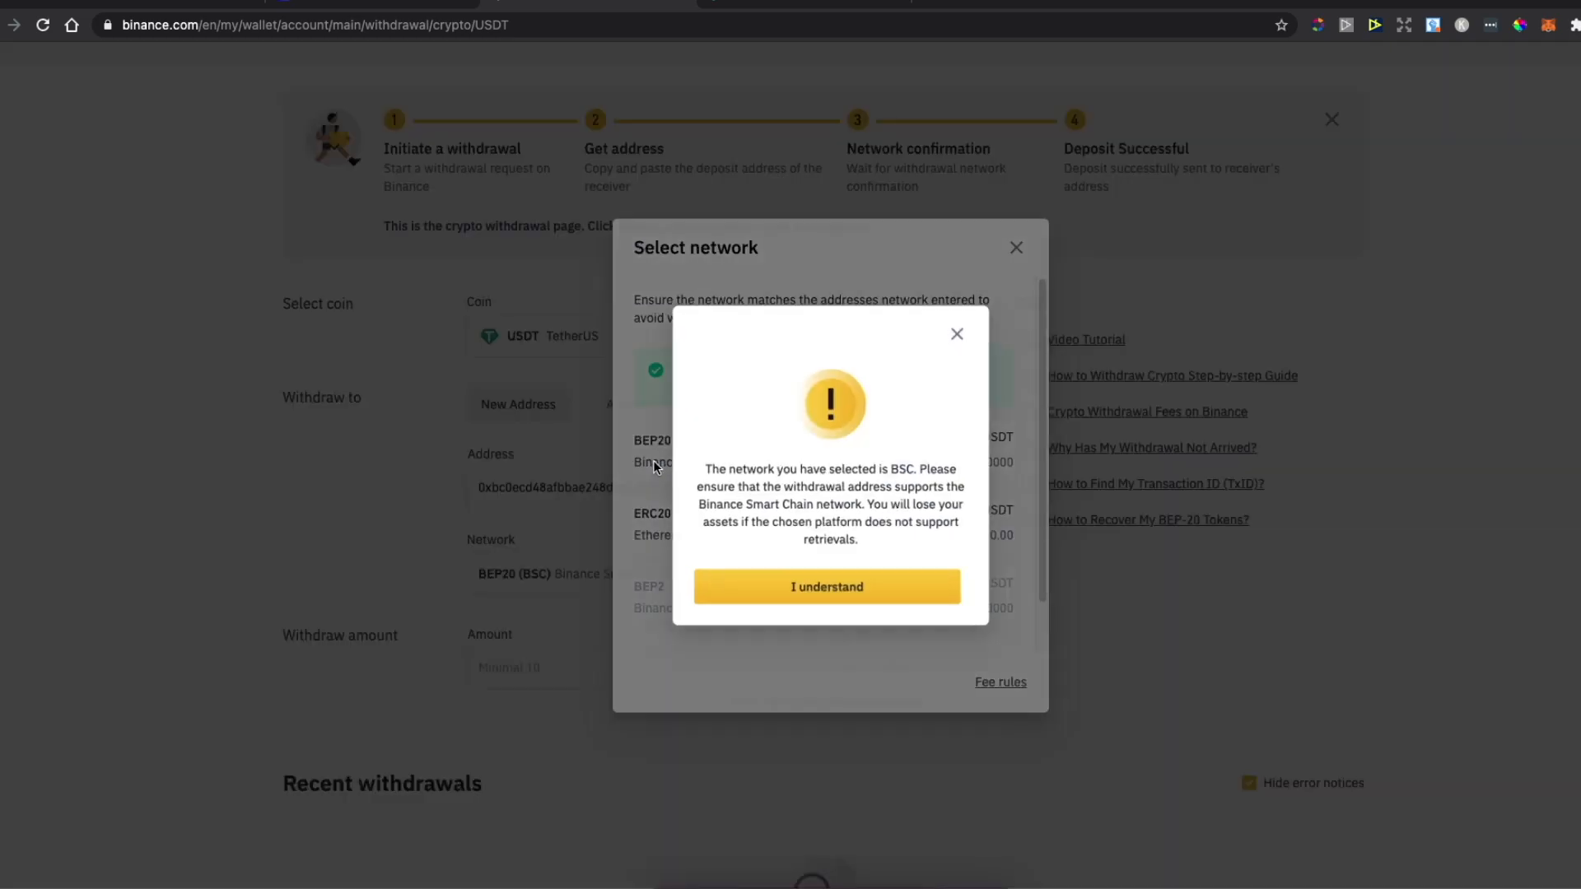
left_click(827, 586)
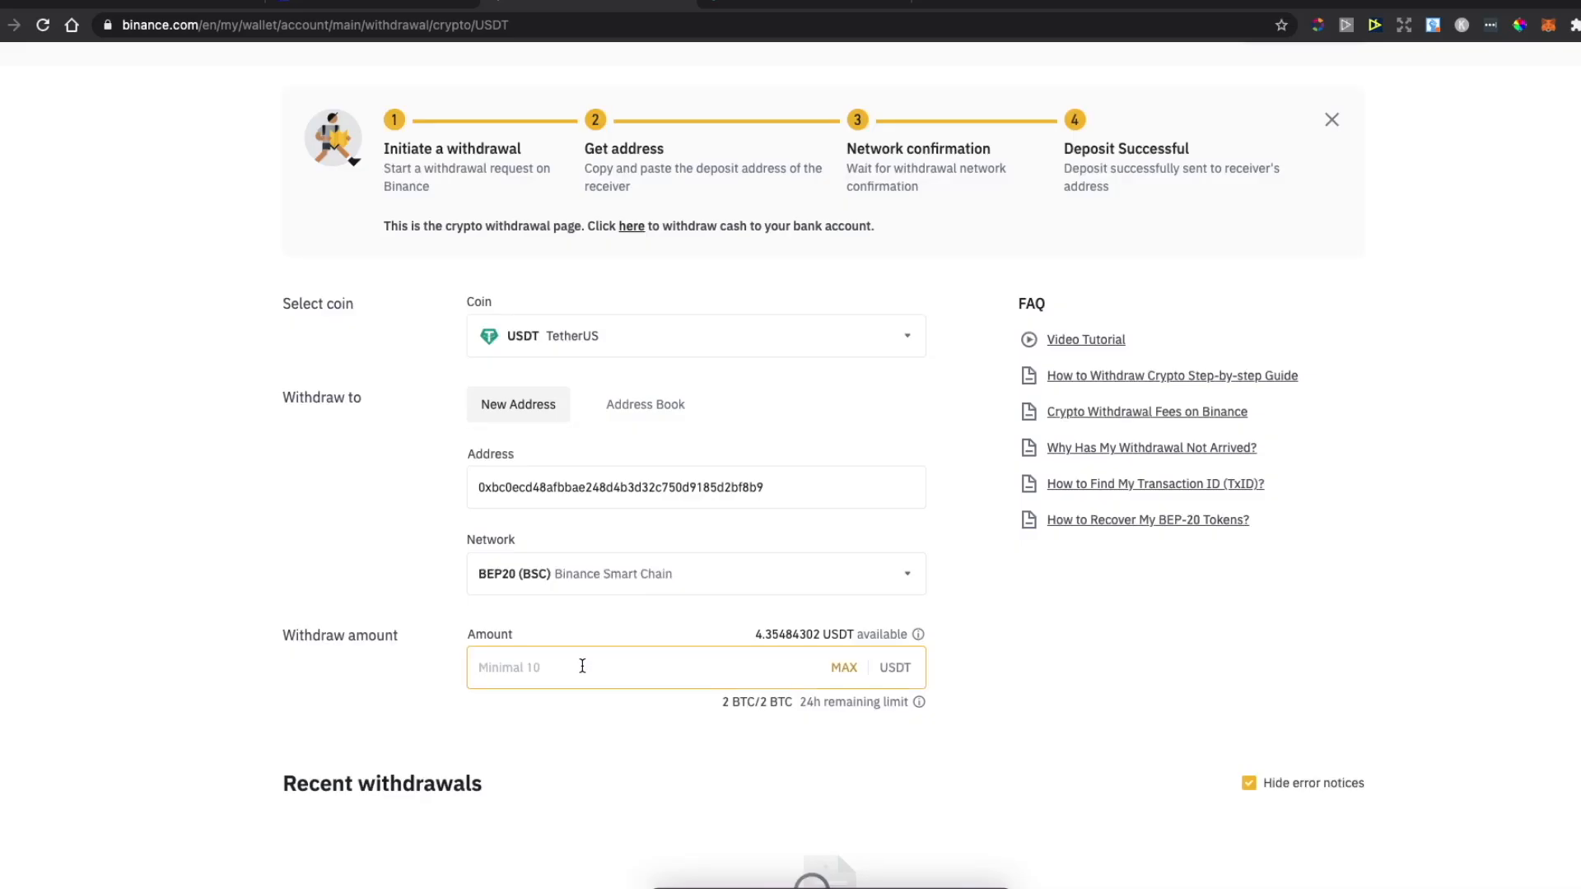
type("10")
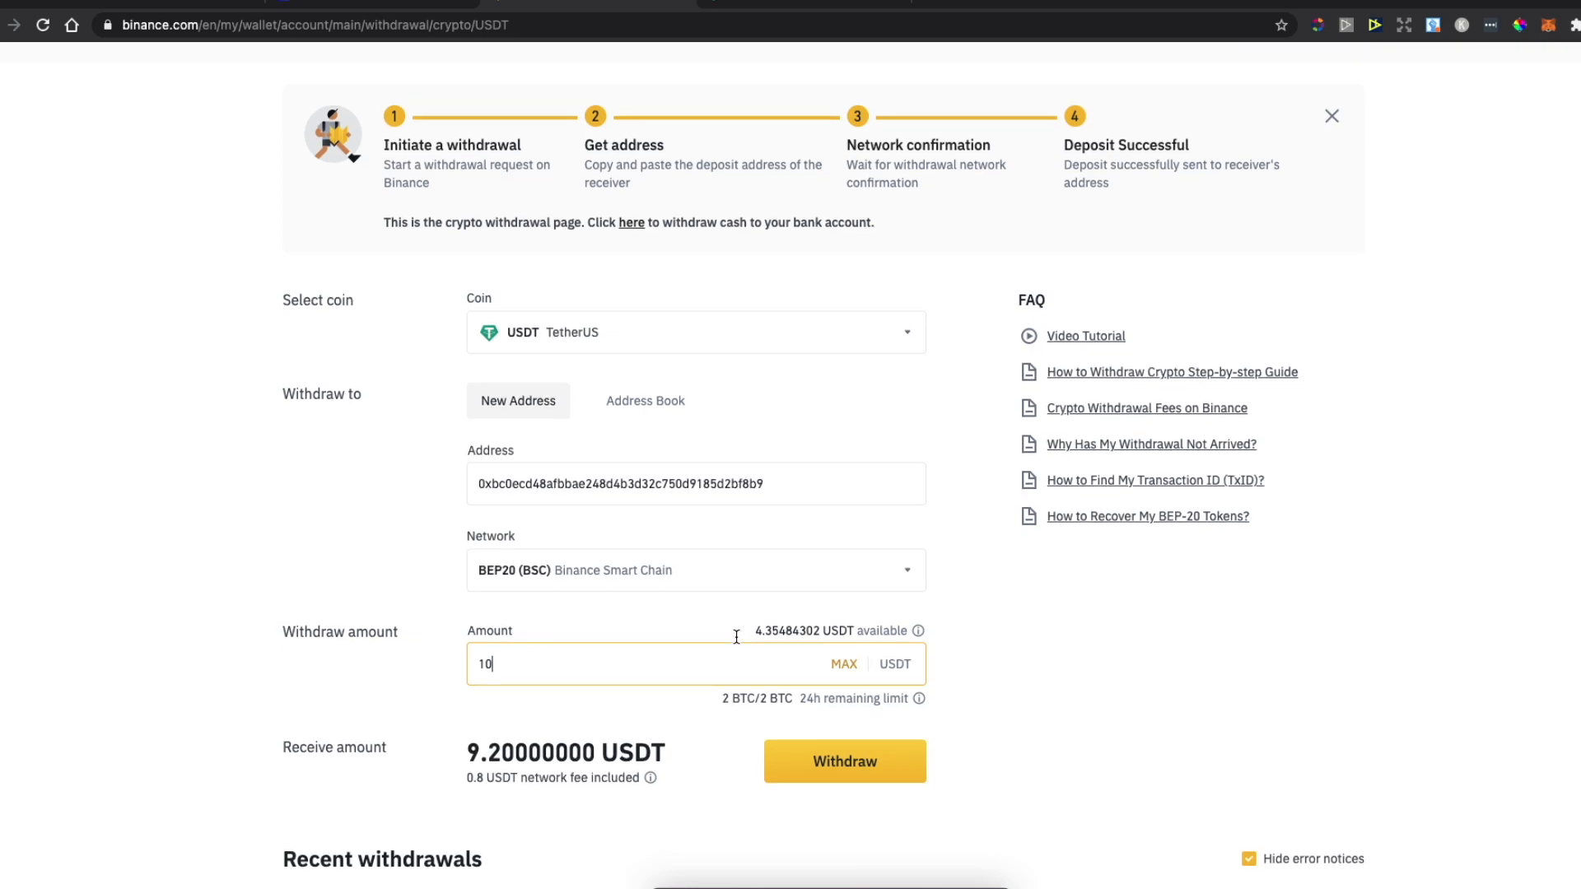
left_click(768, 4)
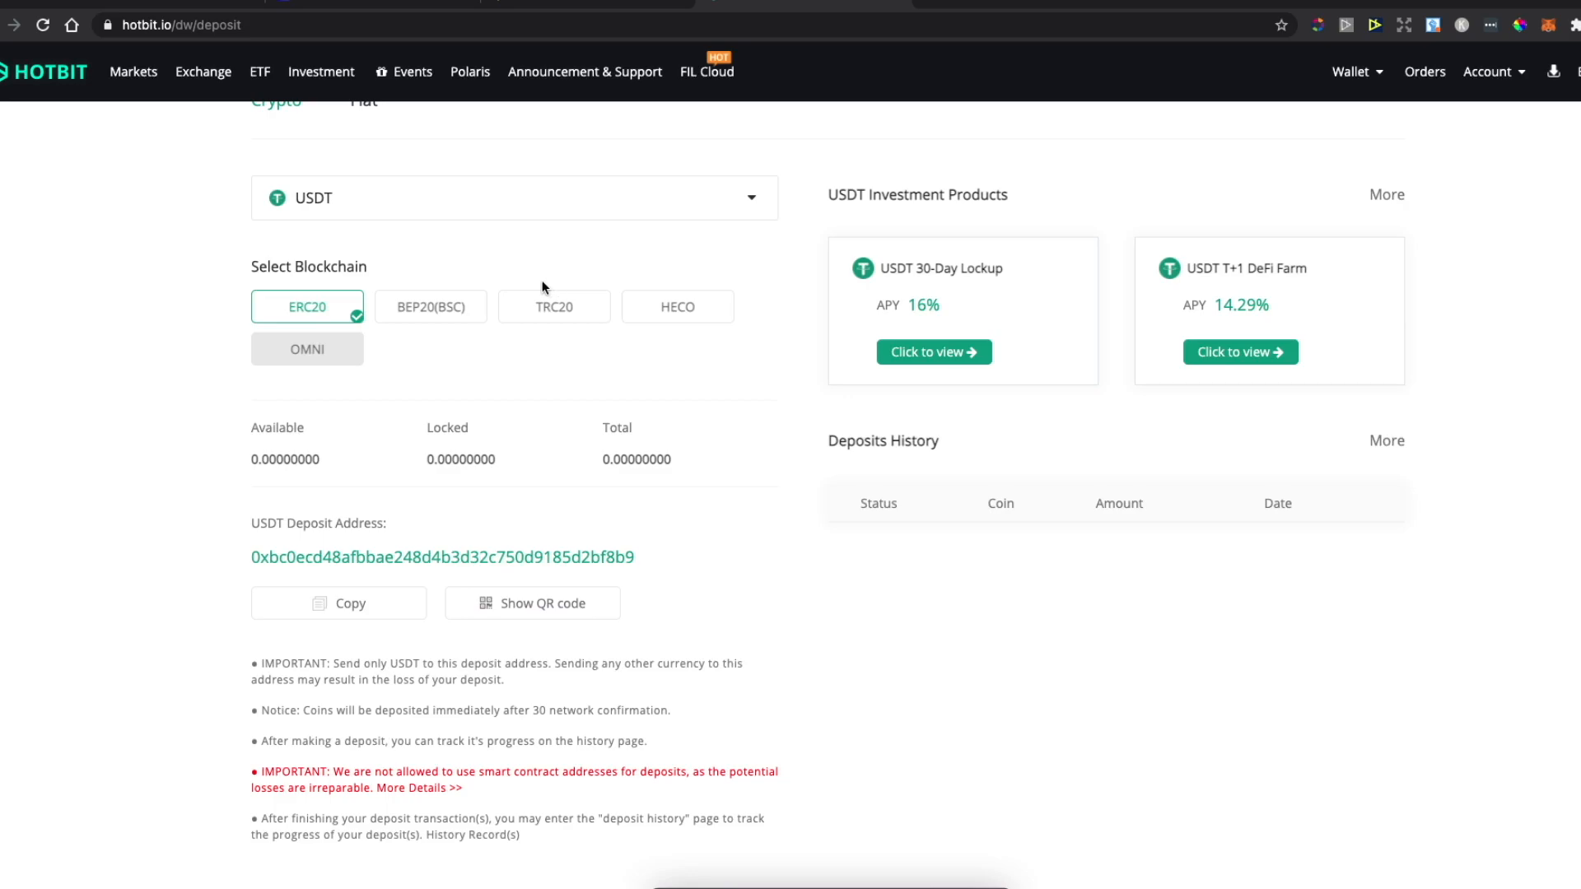
mouse_move(645, 322)
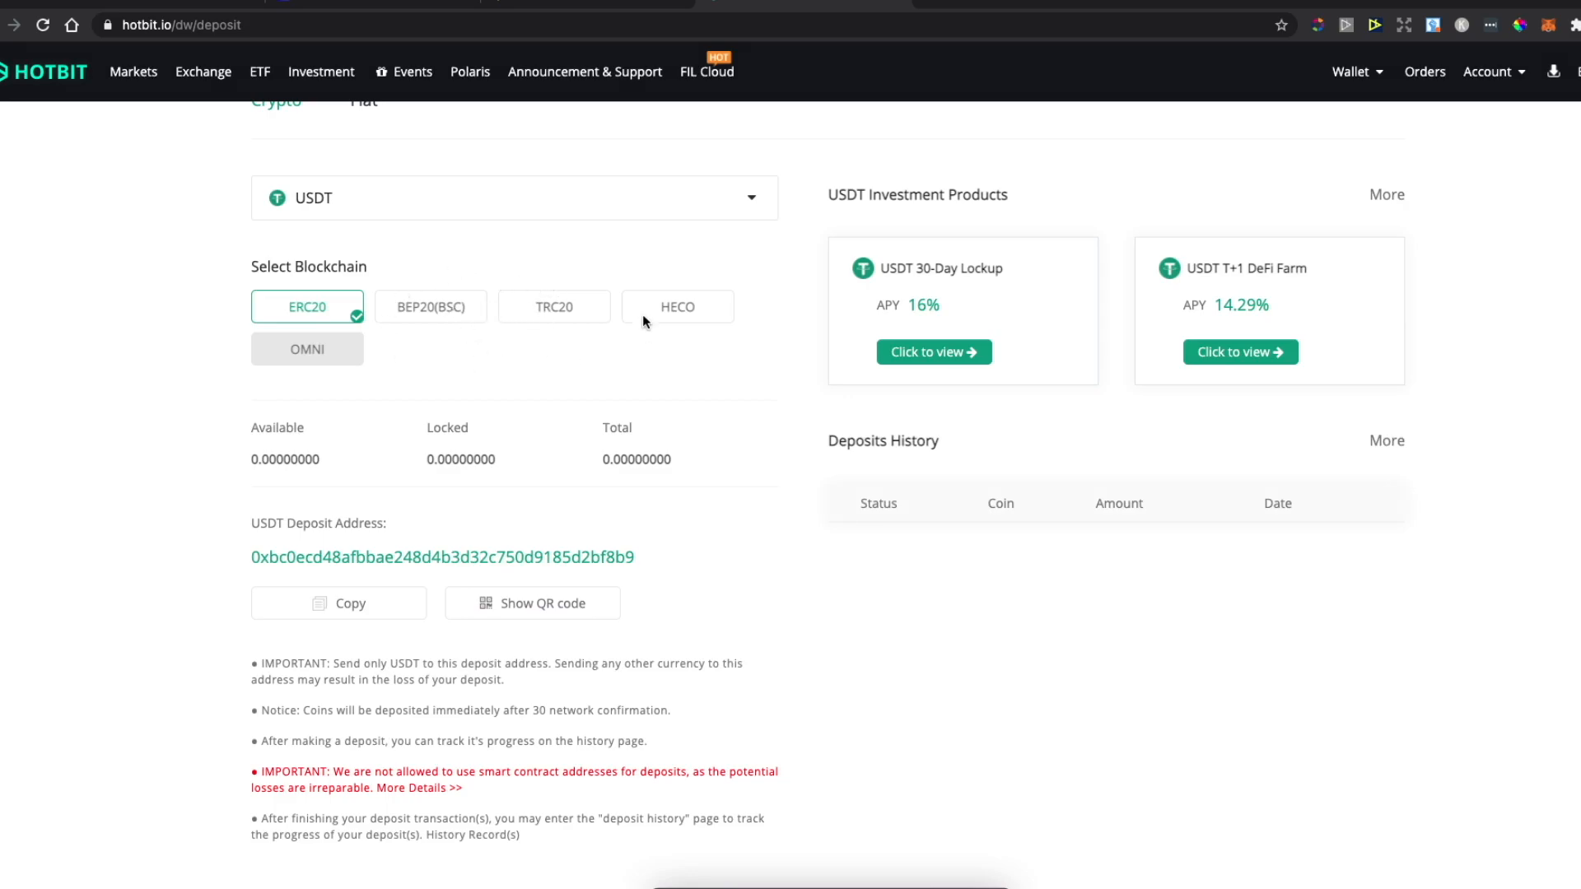
mouse_move(426, 330)
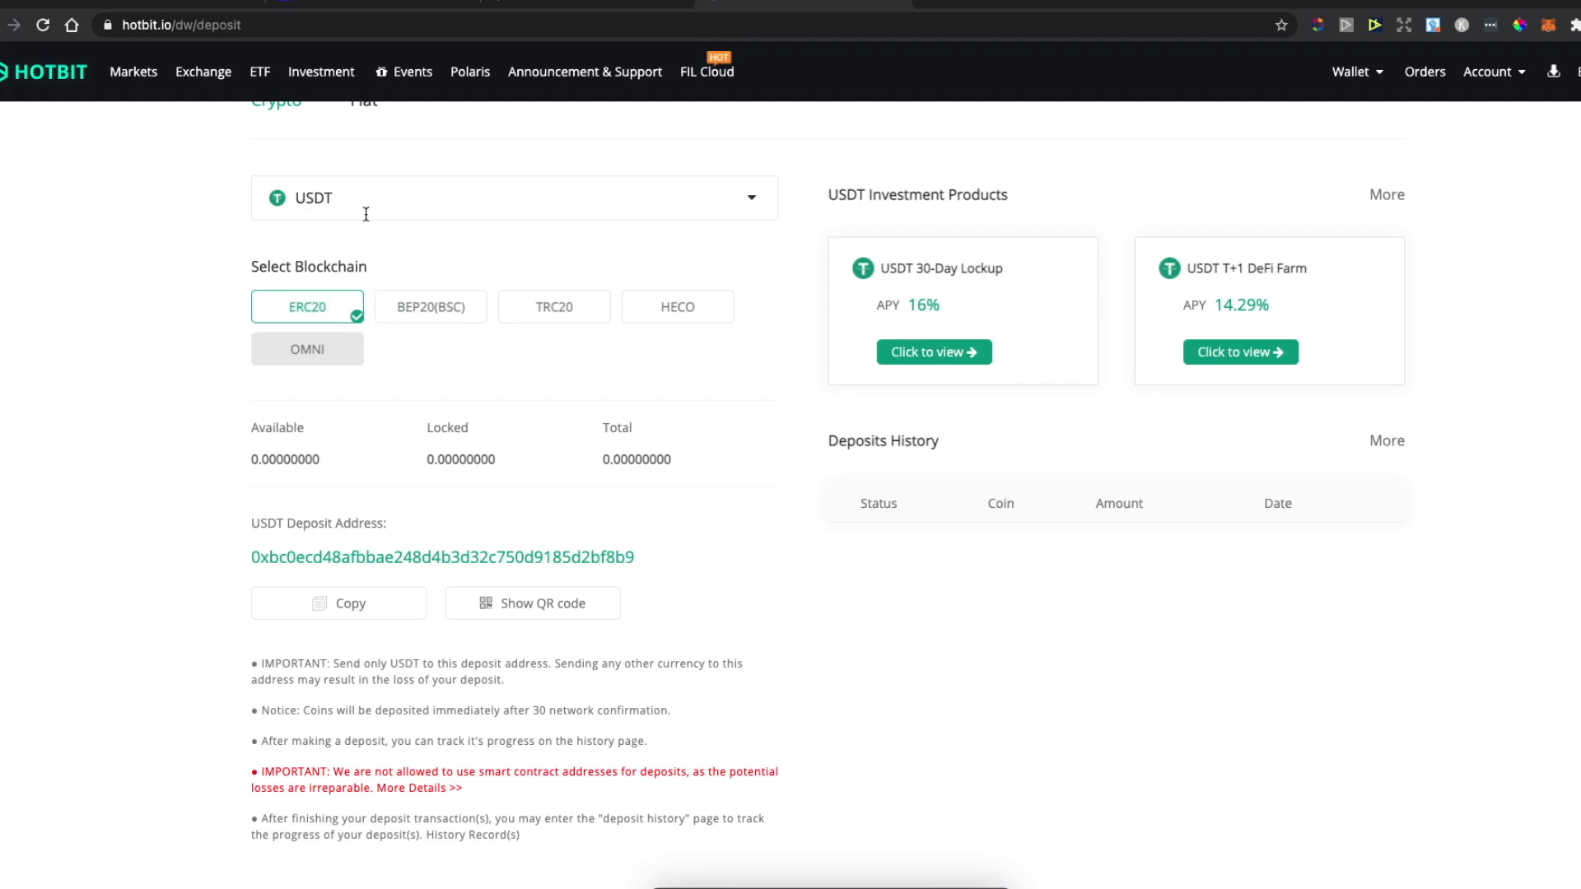
mouse_move(432, 301)
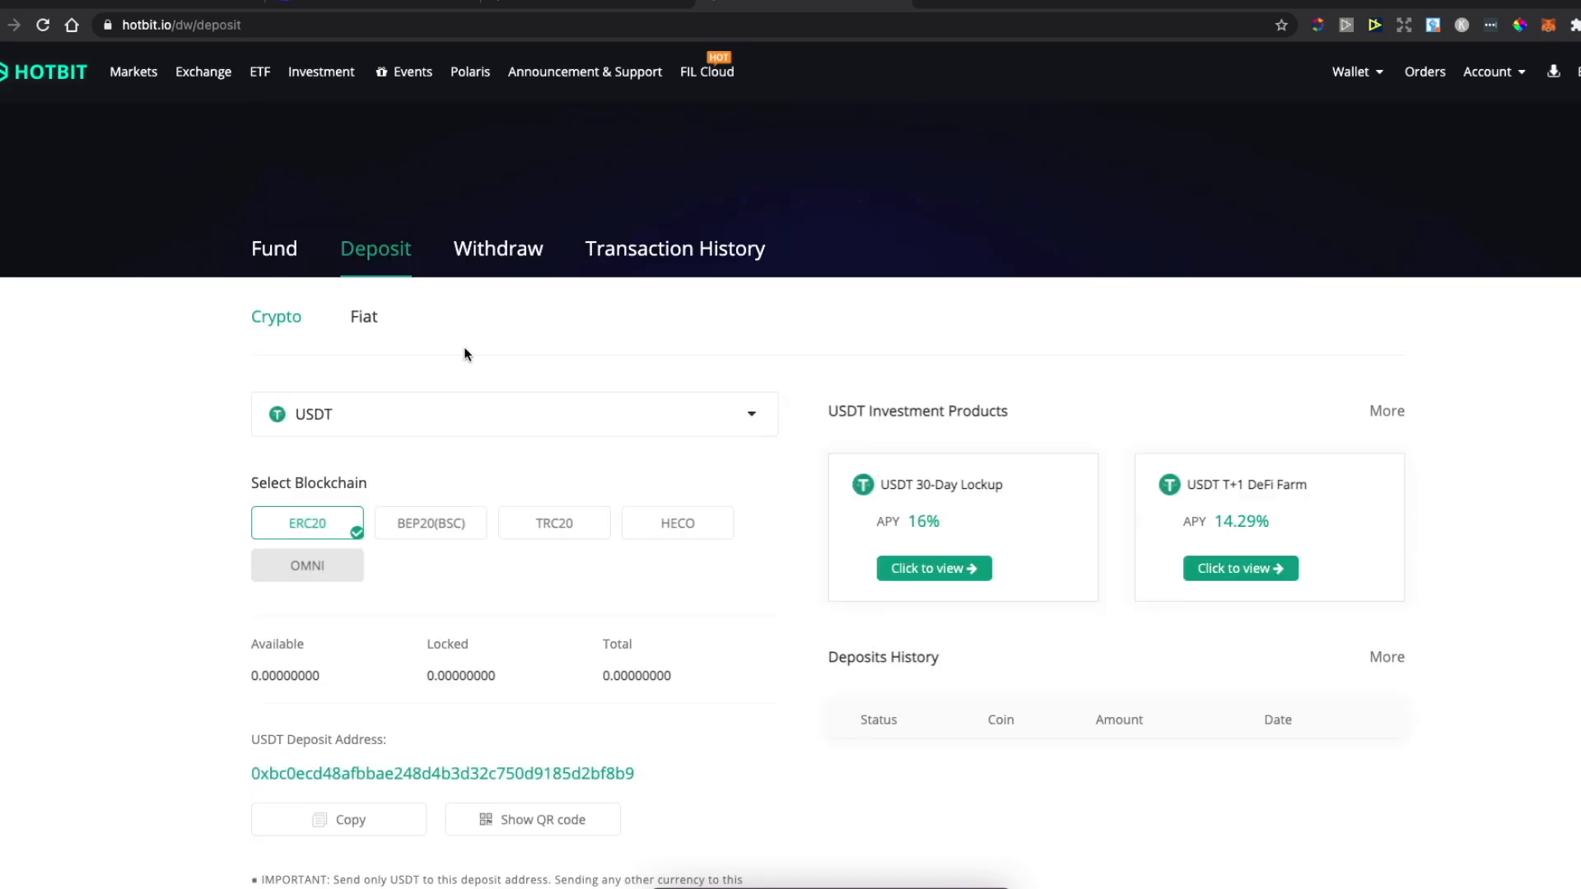
mouse_move(830, 857)
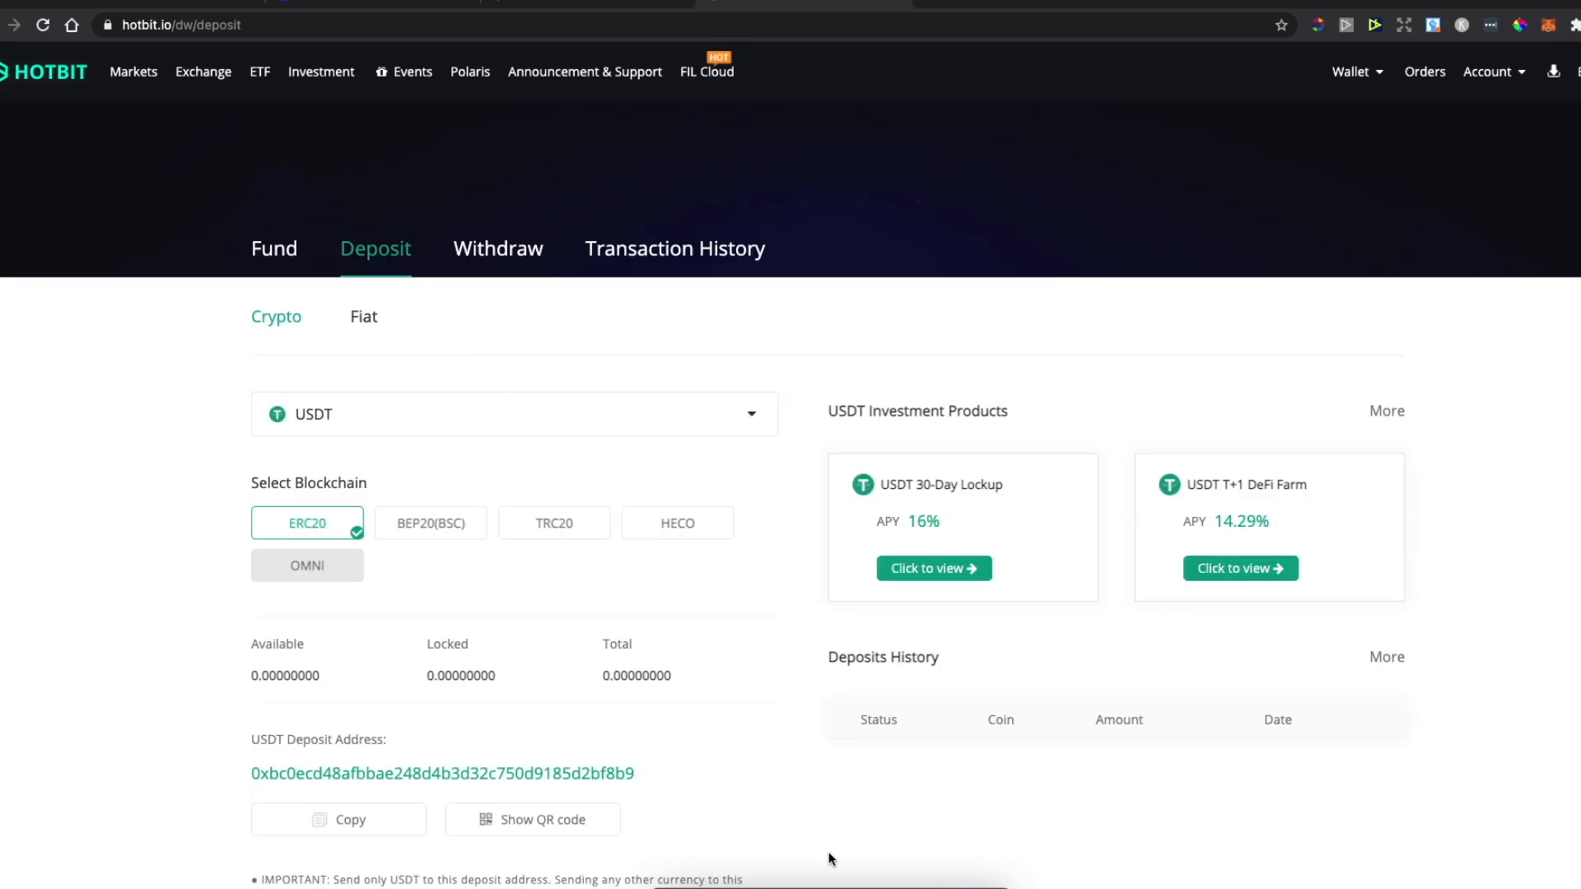